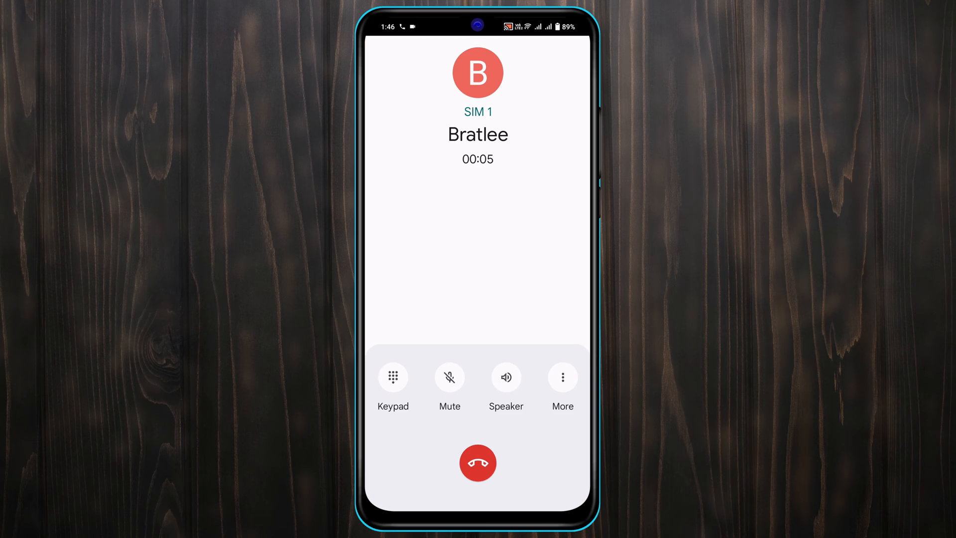
Step: Hang up the SIM 1 call and leave the Call ended screen for home
click(477, 463)
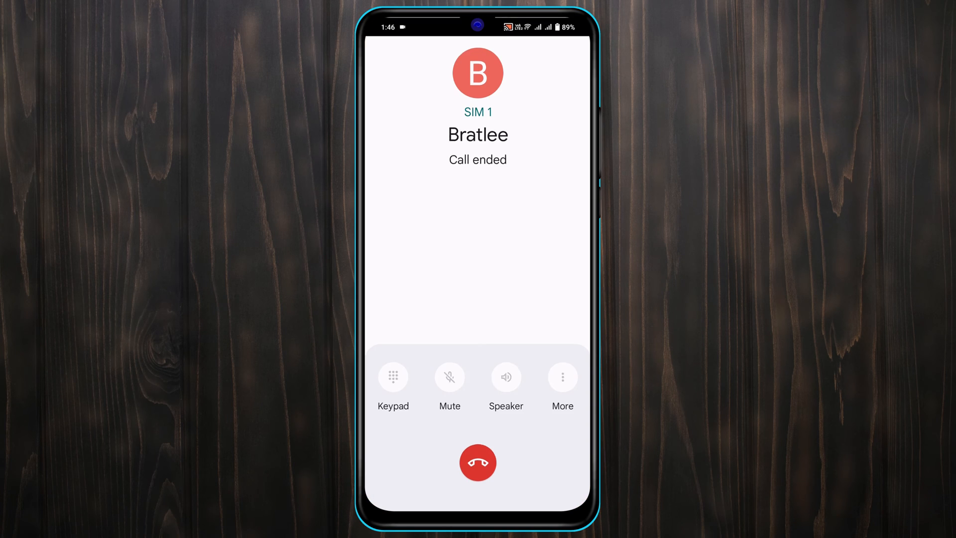
click(478, 462)
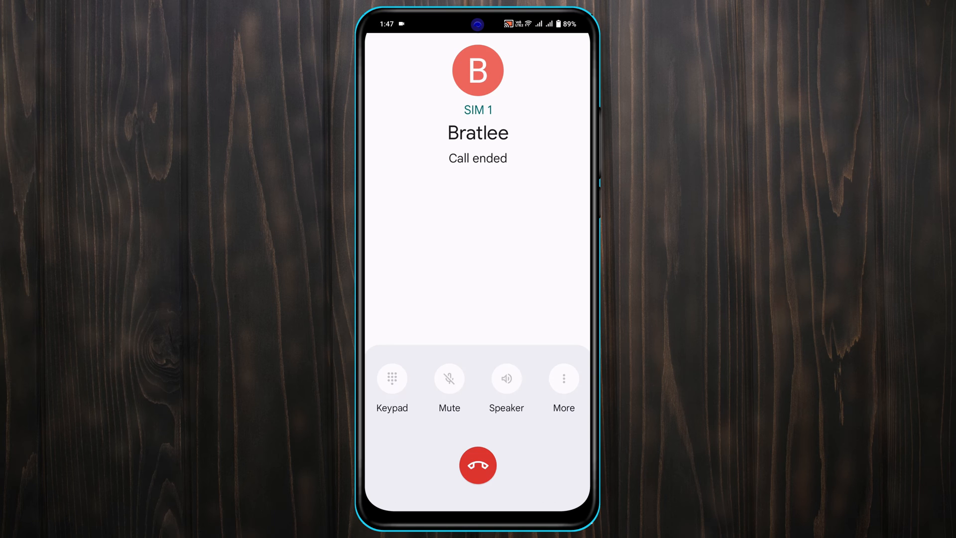
click(478, 464)
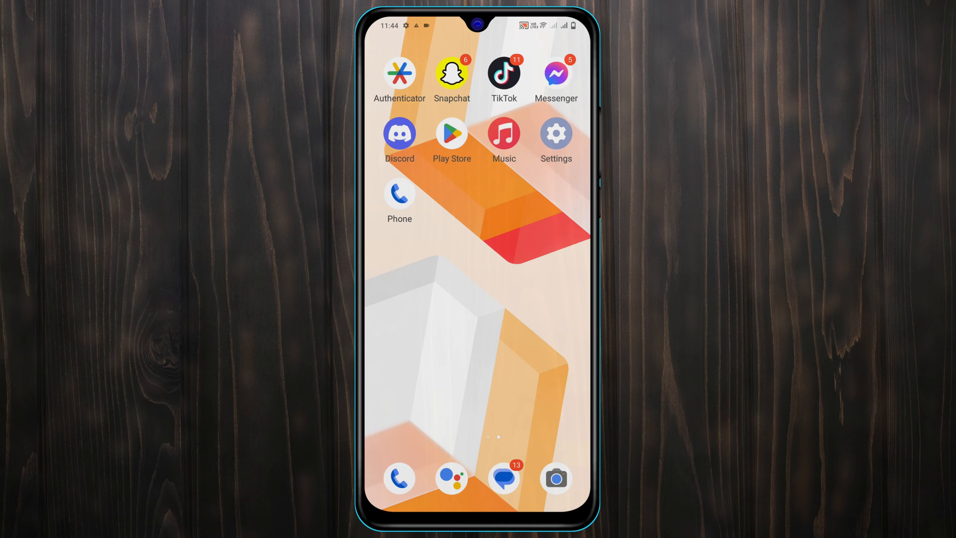
Step: Navigate Phone settings through Calling accounts to SIM 2's Call barring page
click(400, 194)
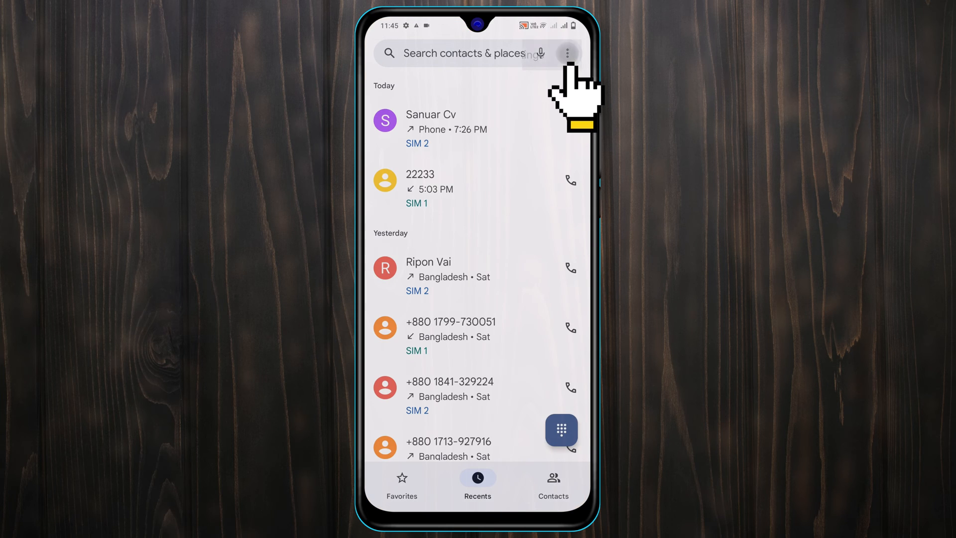
click(568, 54)
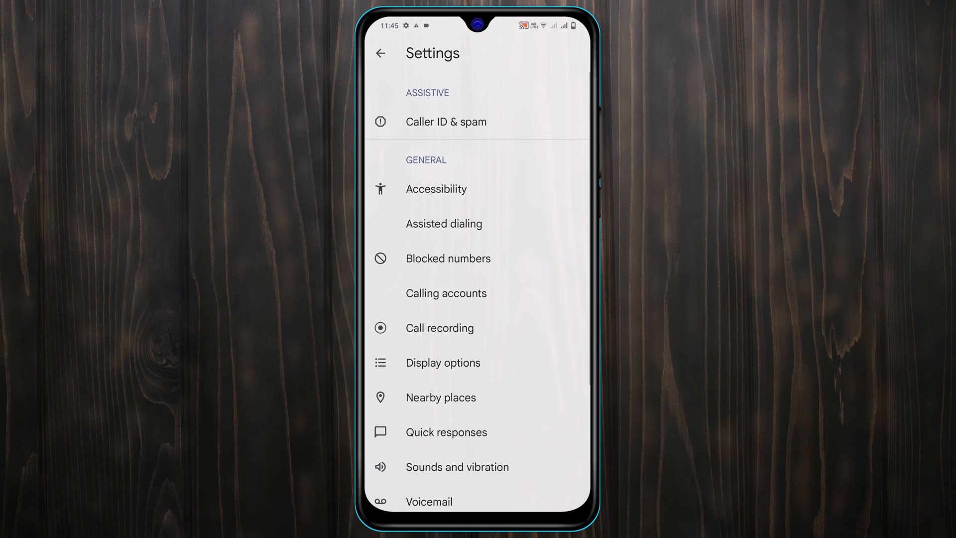
scroll(down, 3)
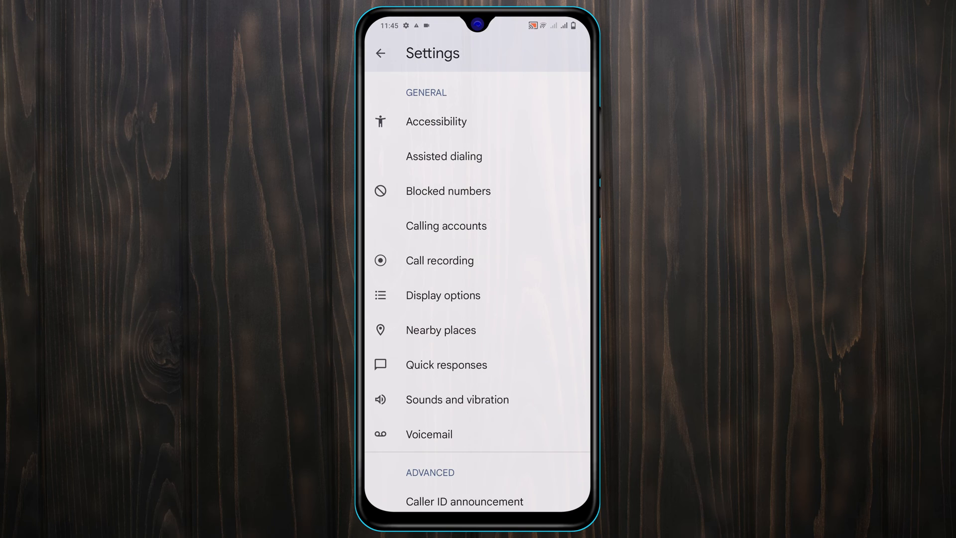
click(446, 225)
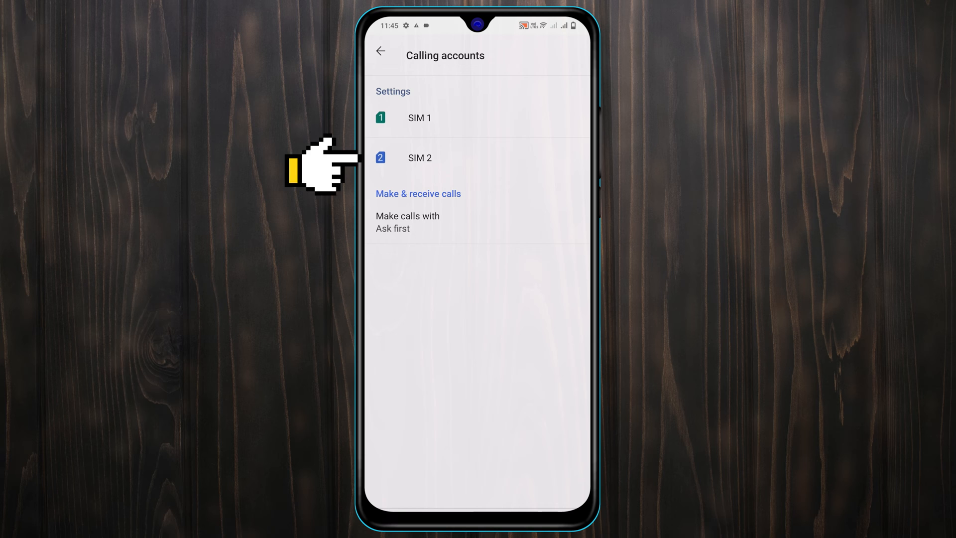
click(419, 158)
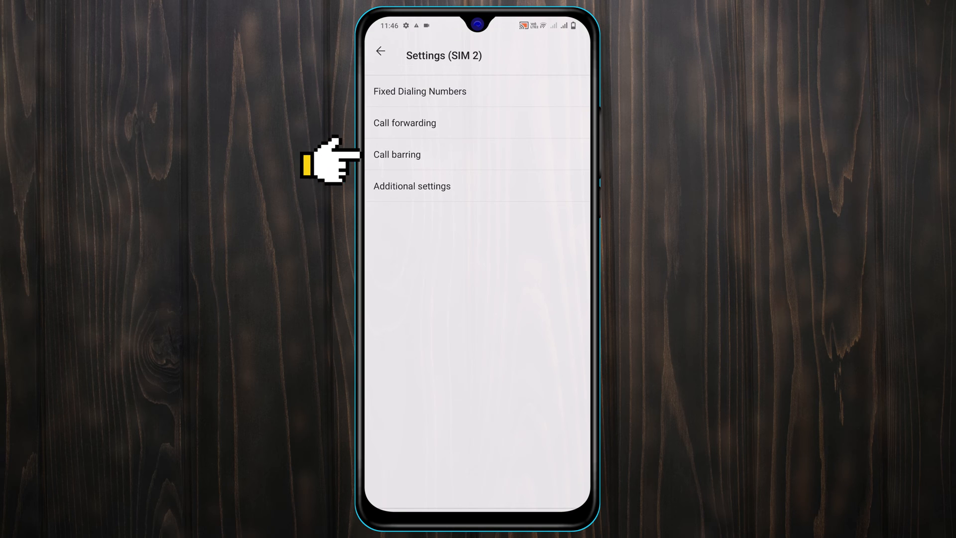
click(397, 154)
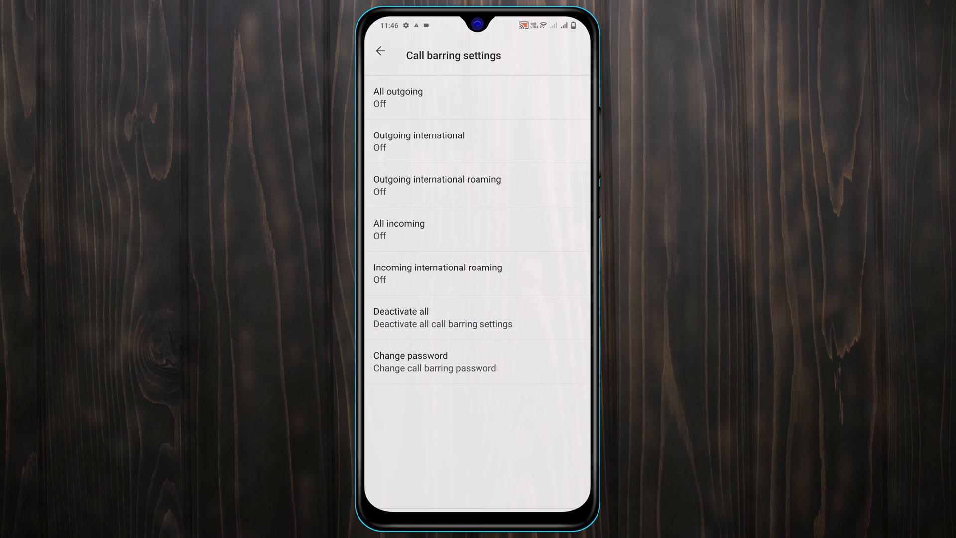
Step: Deactivate all call barring for SIM 2, then go to the home screen
click(442, 317)
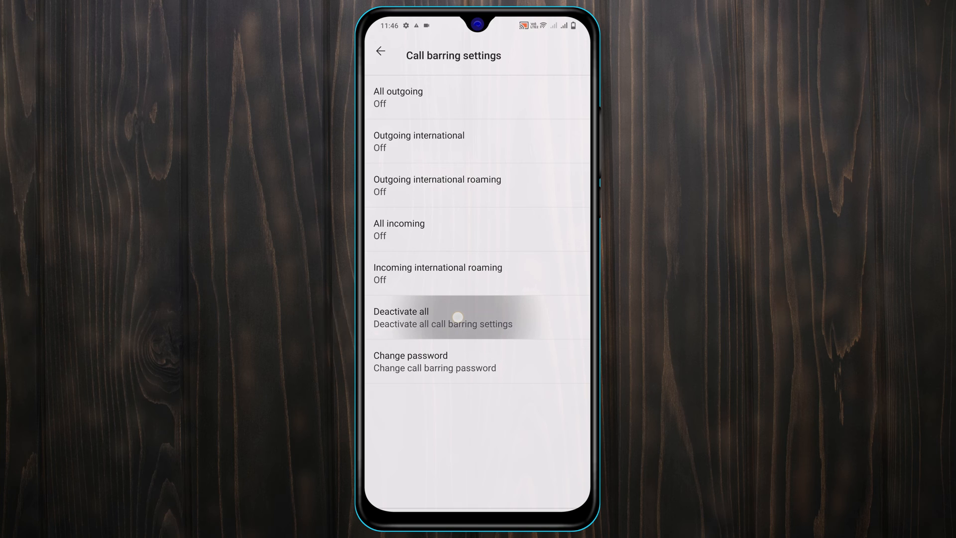
click(454, 315)
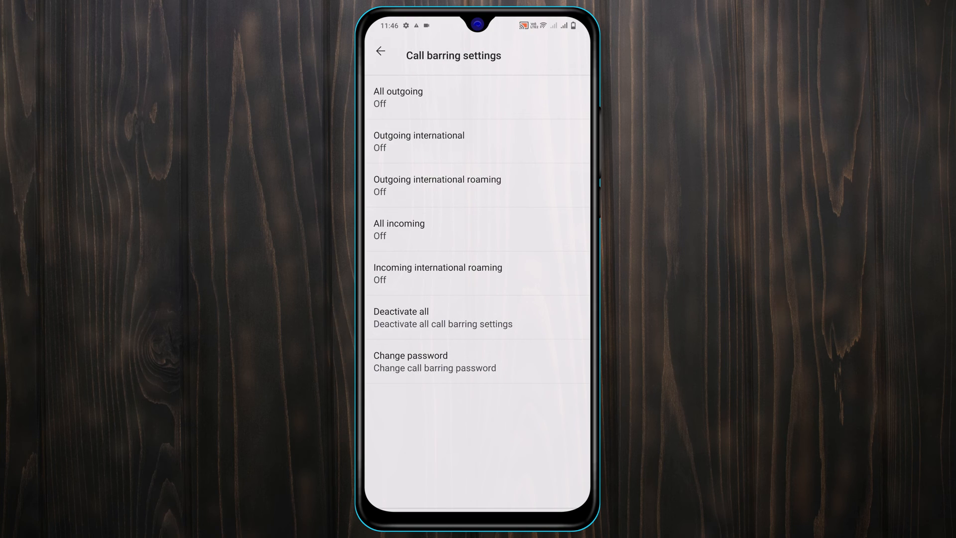
key(Home)
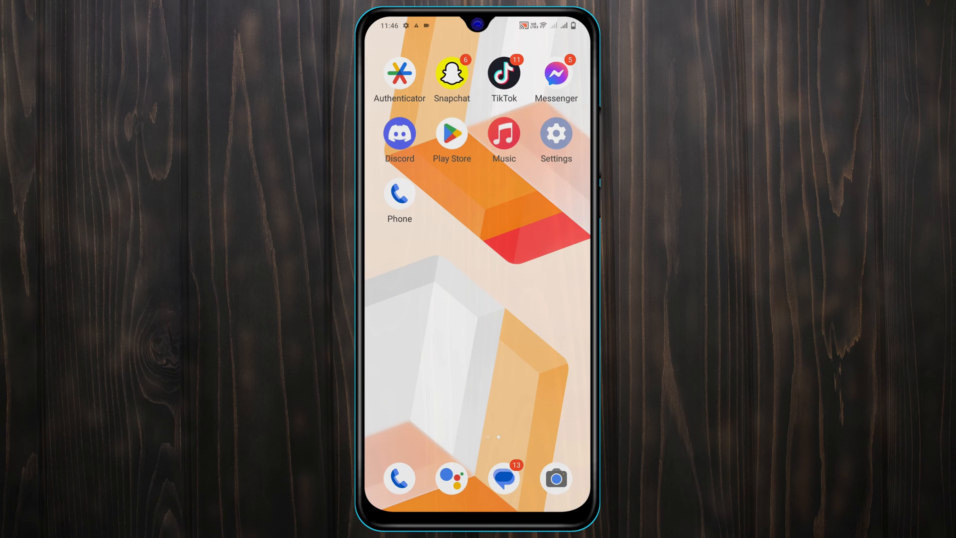
Step: Go to Network & internet > SIM card & mobile network > SIM 2 and switch it off
click(555, 132)
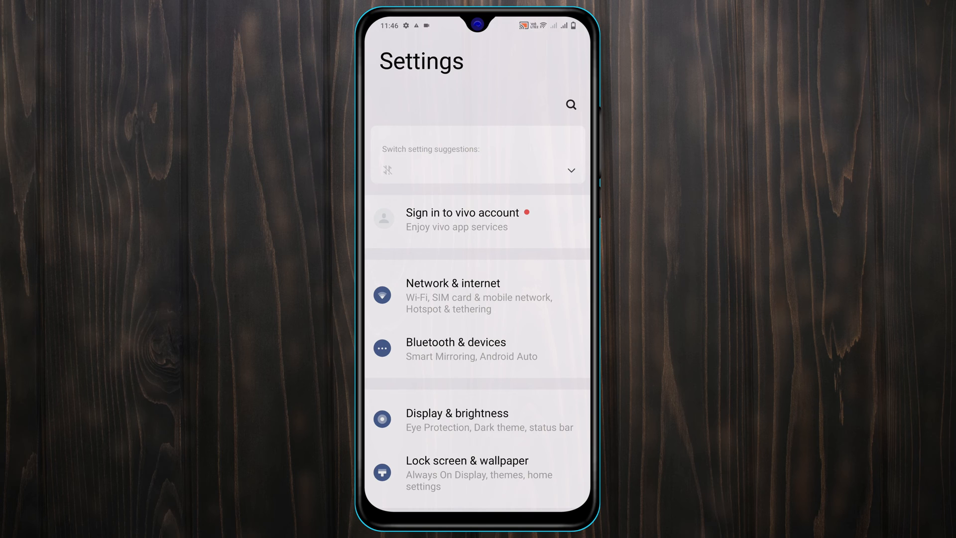
click(452, 294)
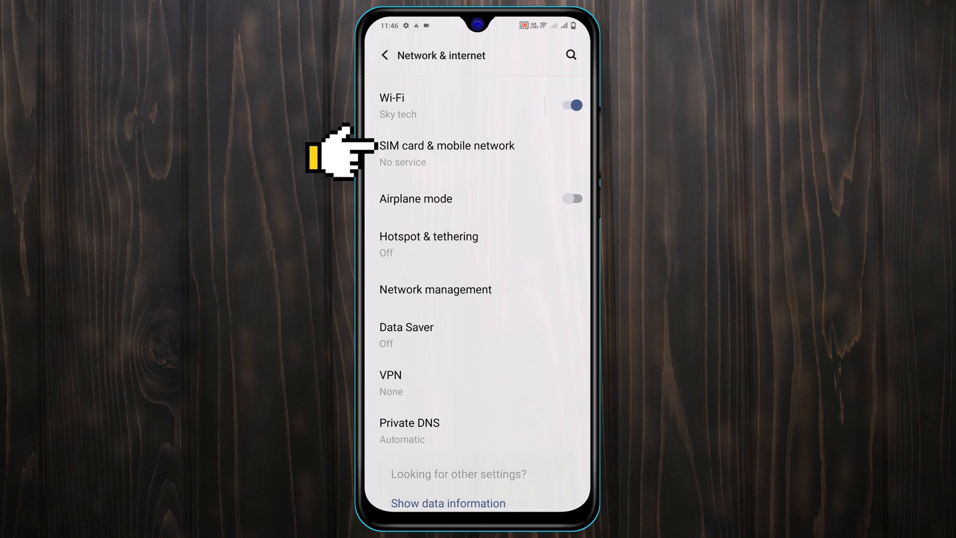
click(447, 153)
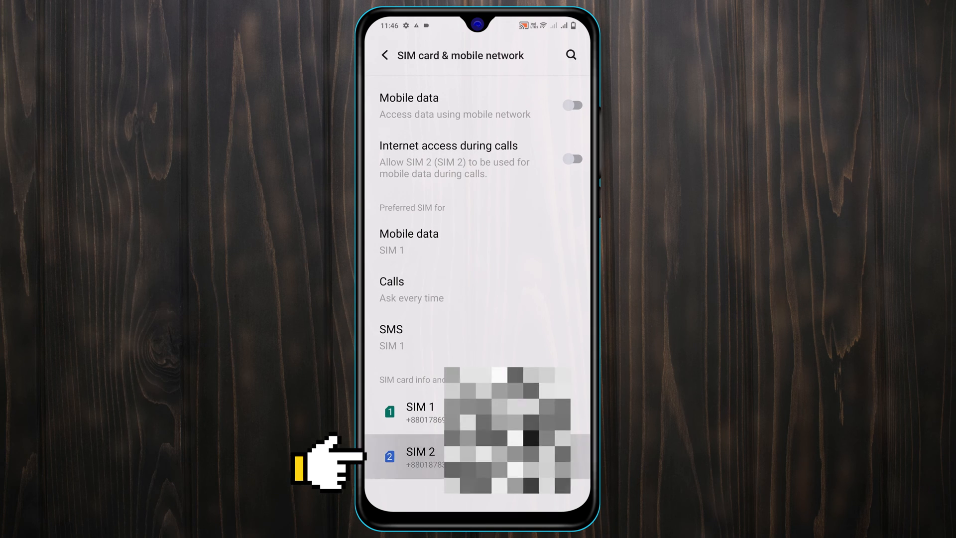
click(419, 458)
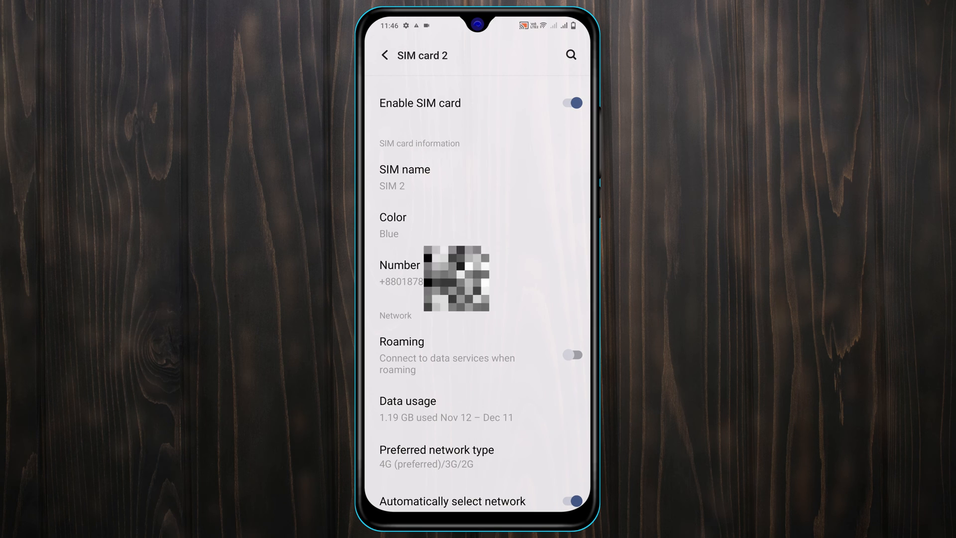
click(571, 103)
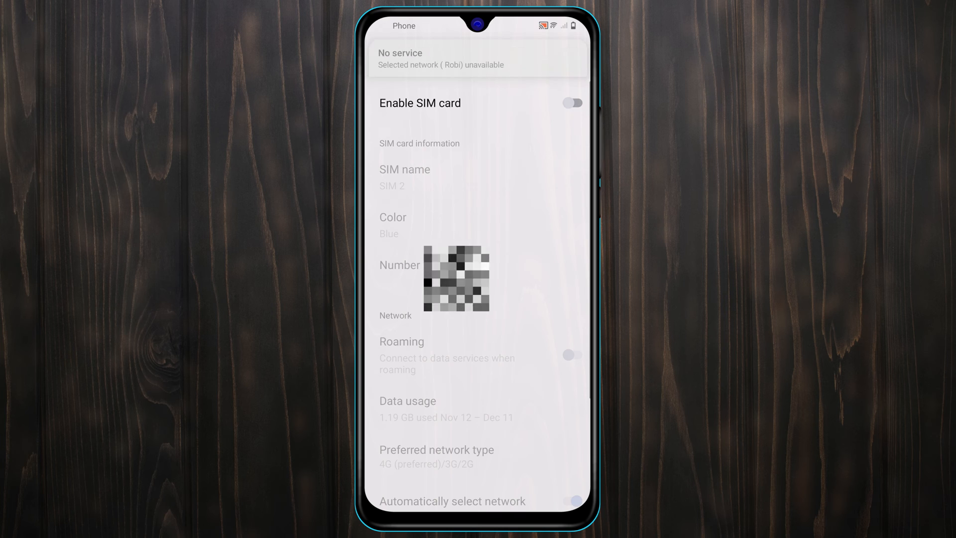
Step: Switch SIM card 2 back on and scroll the SIM settings page
click(571, 103)
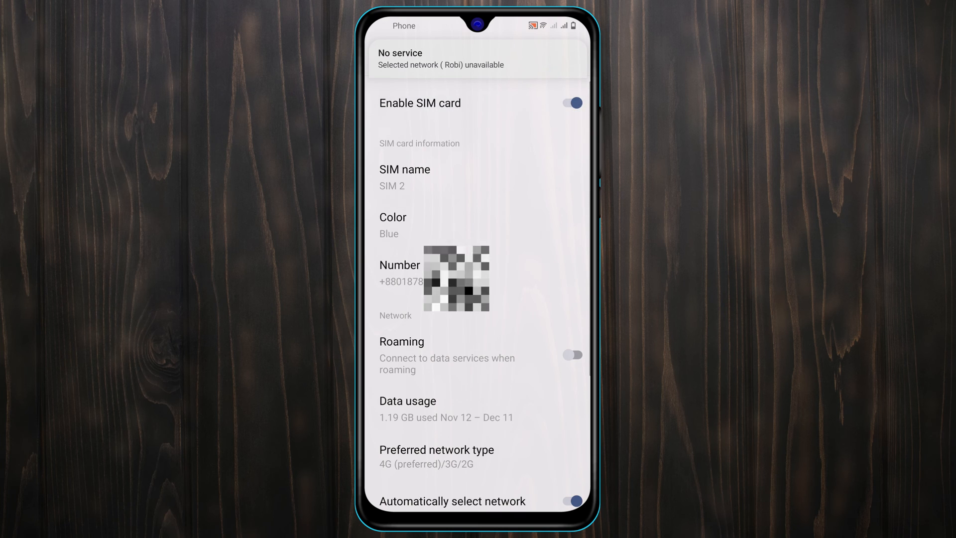
scroll(down, 3)
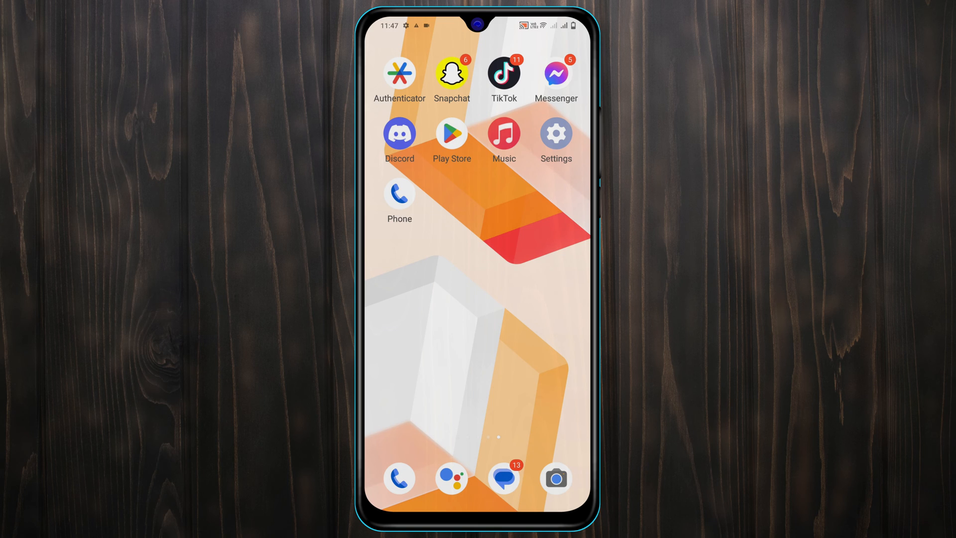
Step: Open Settings and go to System > Reset options
click(555, 132)
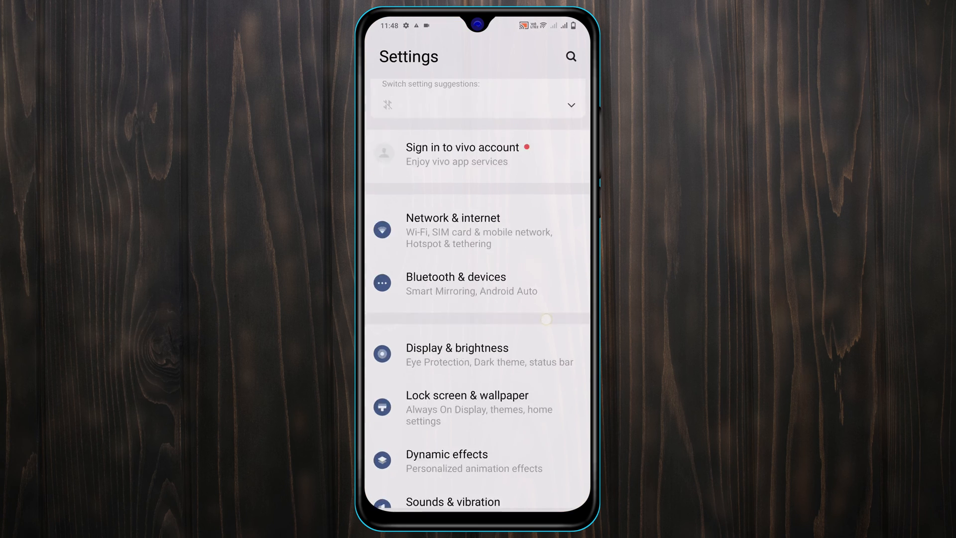
scroll(down, 3)
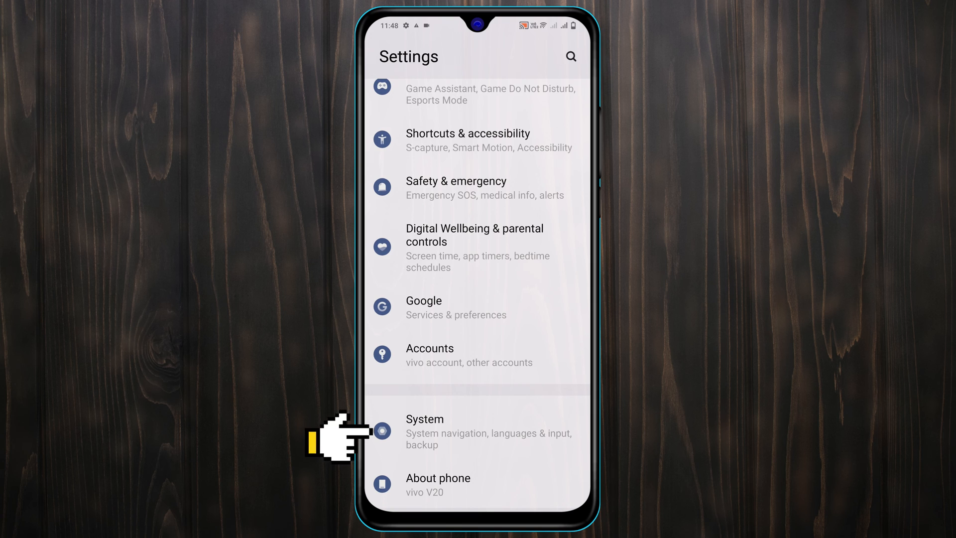
click(424, 432)
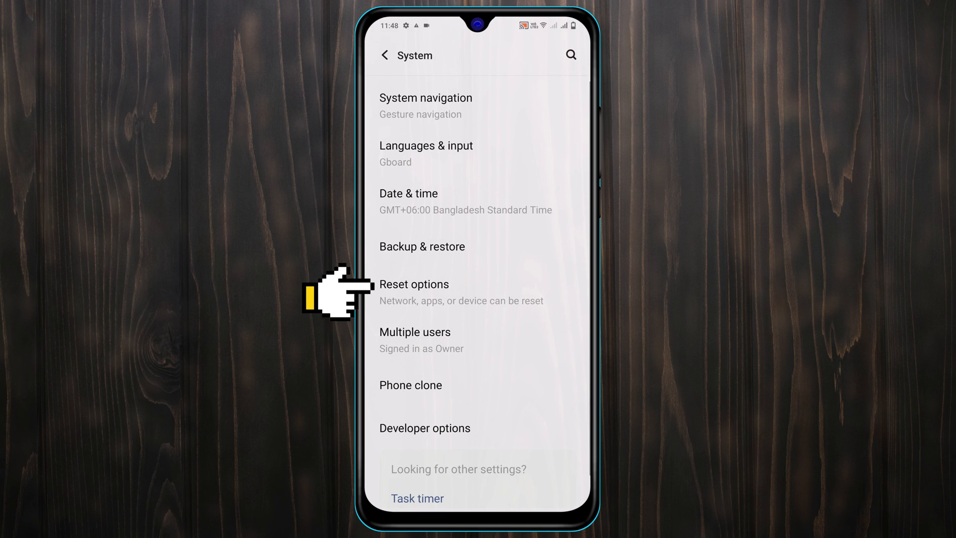
click(414, 284)
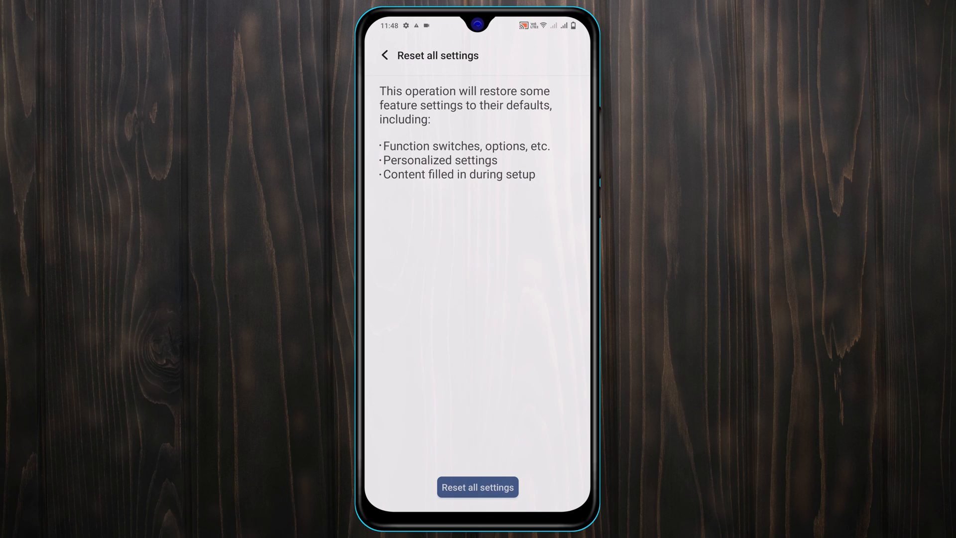
Step: Tap Reset all settings and confirm restoring every setting to default
click(478, 487)
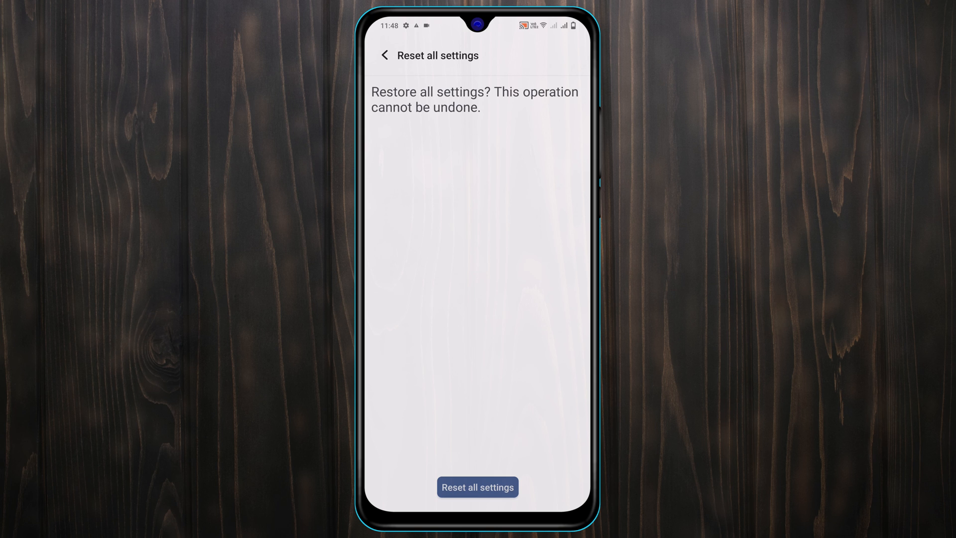
click(477, 487)
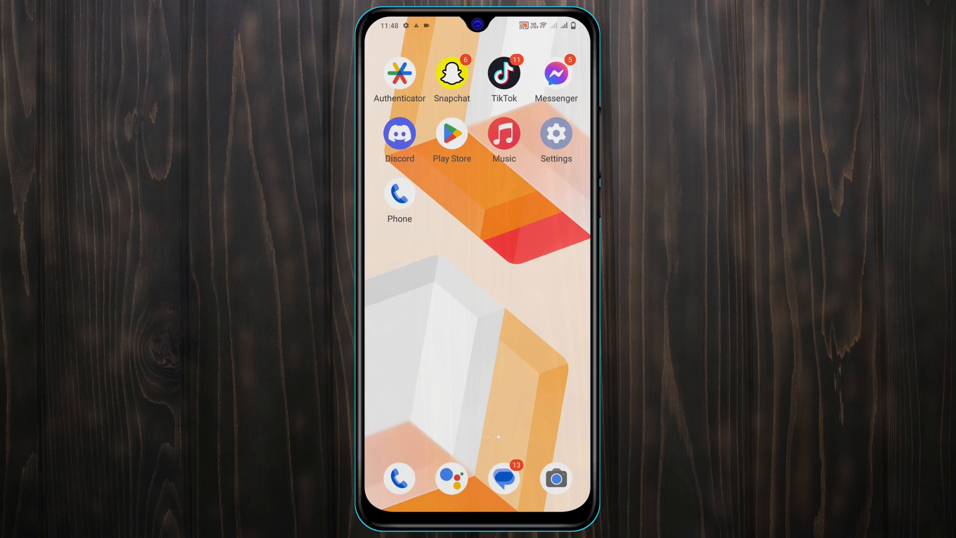